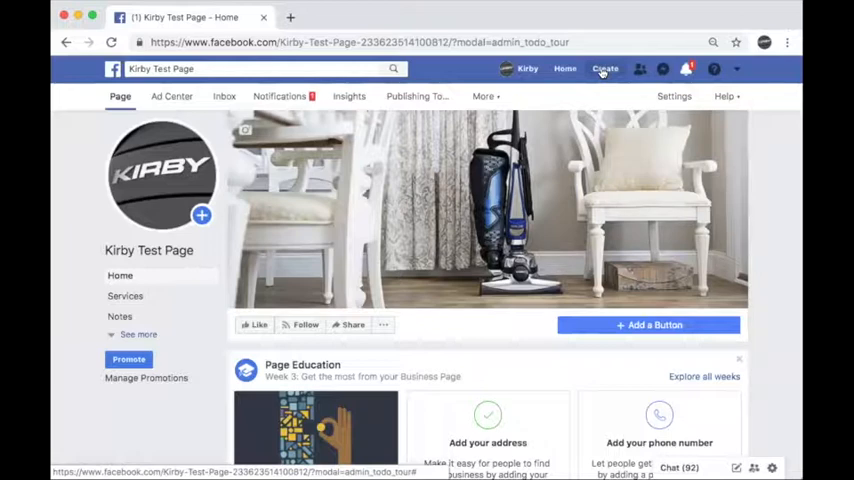
Promote the Kirby Test Page to reach Ads Manager's Create New Campaign screen.
{"action": "left_click", "coordinate": [604, 68]}
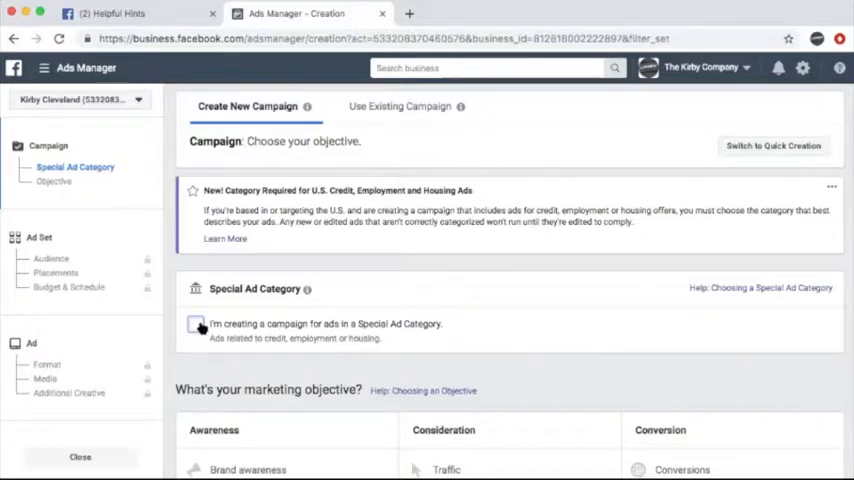
Declare the campaign a Special Ad Category and set the category to Employment.
{"action": "left_click", "coordinate": [196, 324]}
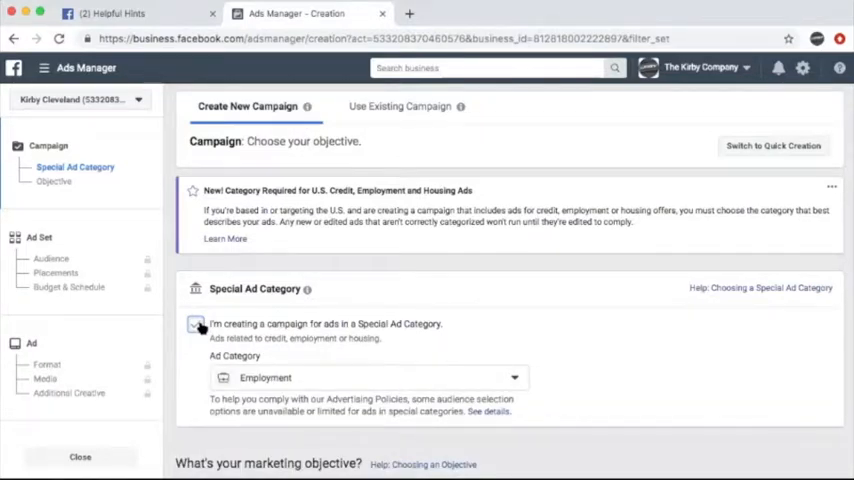
{"action": "left_click", "coordinate": [196, 324]}
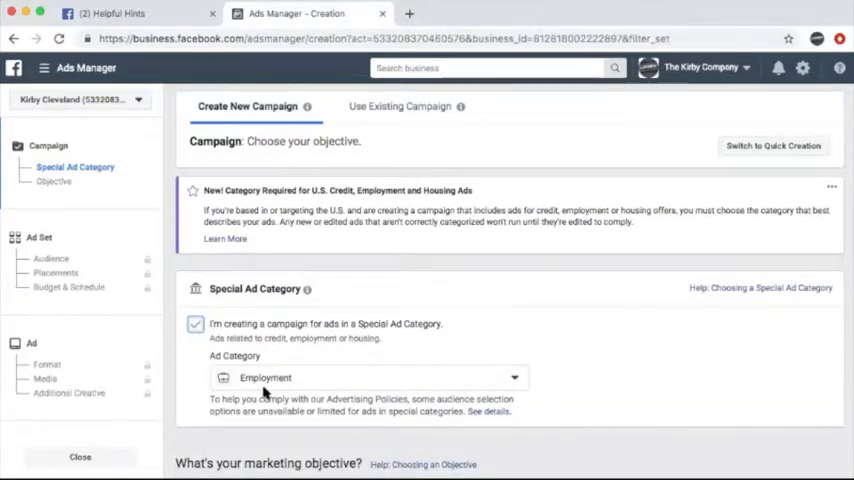
{"action": "mouse_move", "coordinate": [318, 388]}
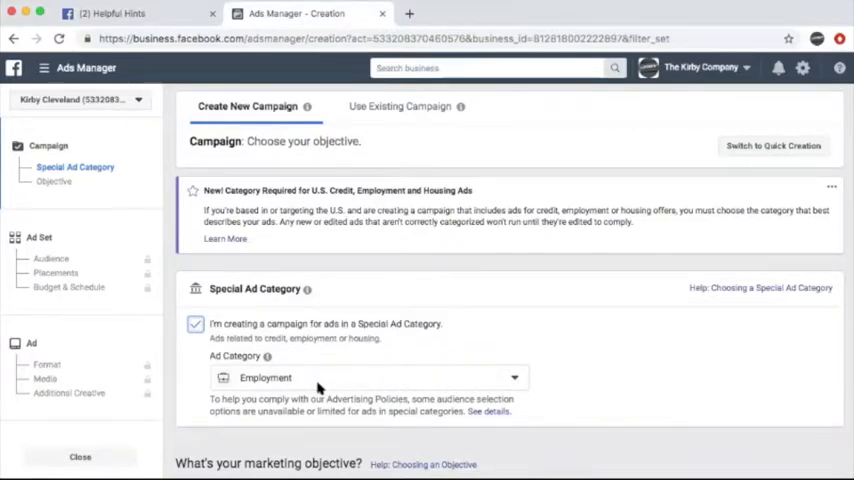
{"action": "mouse_move", "coordinate": [632, 378]}
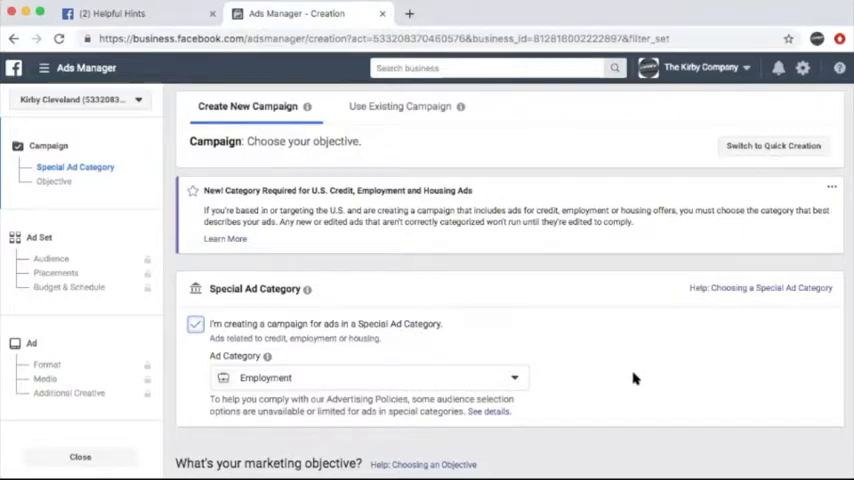
{"action": "scroll", "scroll_direction": "down", "scroll_amount": 3}
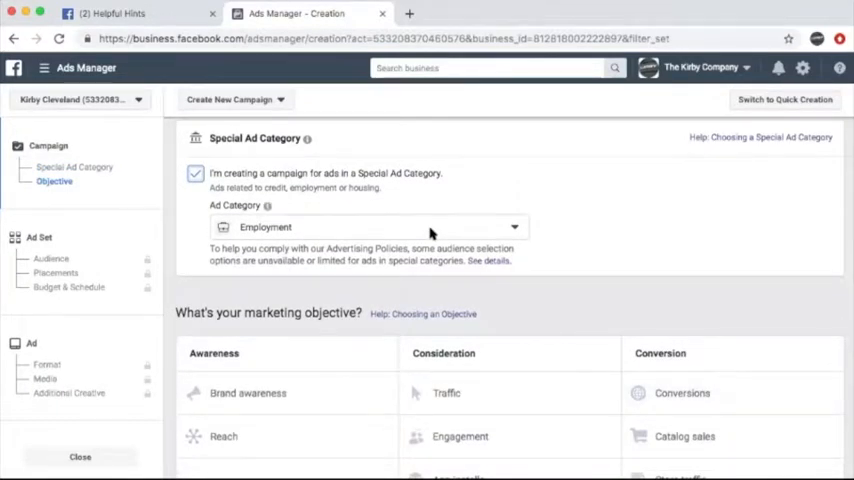
Choose the Lead generation objective, name the campaign 'Recruiting Ad Campaign' and continue to the ad set.
{"action": "scroll", "scroll_direction": "down", "scroll_amount": 3}
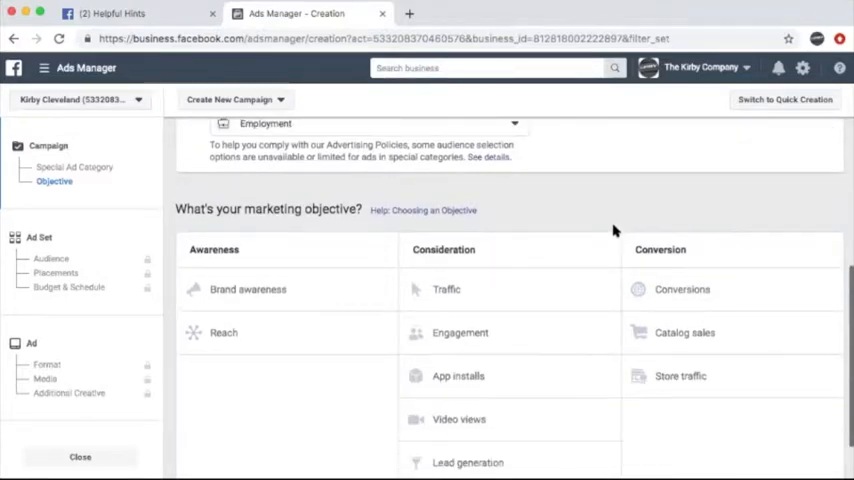
{"action": "scroll", "scroll_direction": "down", "scroll_amount": 3}
{"action": "type", "text": "Recruiting Ad"}
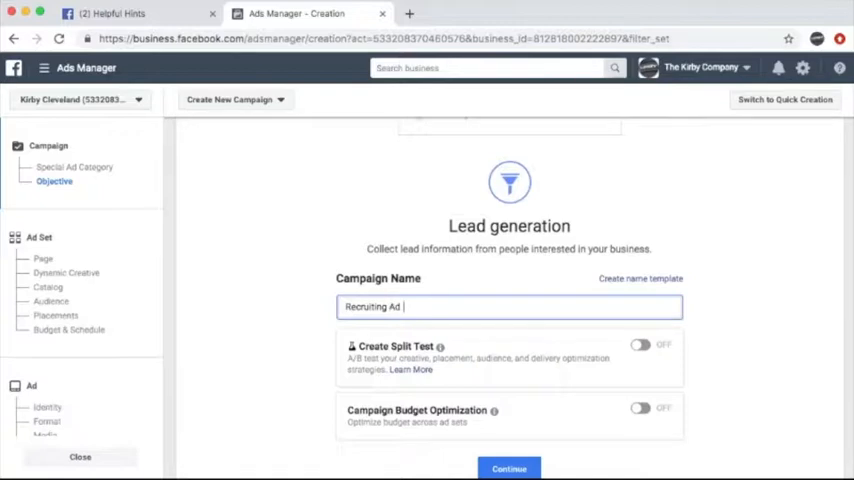
{"action": "type", "text": "Campaign"}
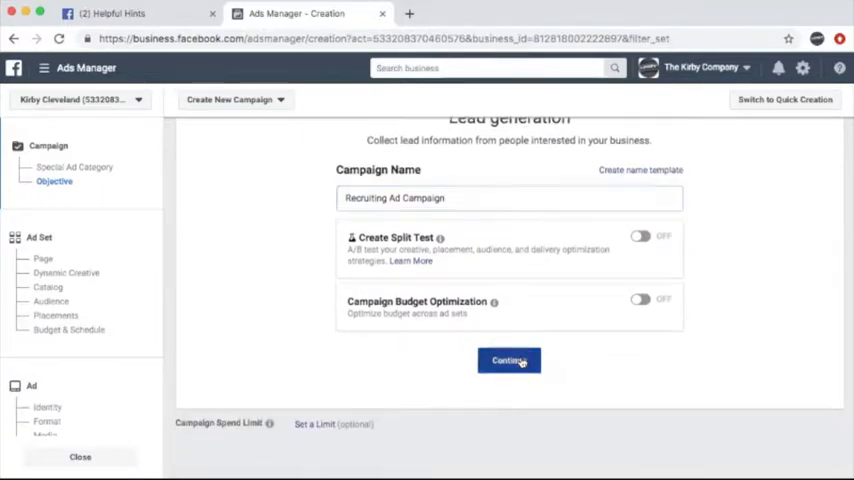
{"action": "left_click", "coordinate": [508, 360]}
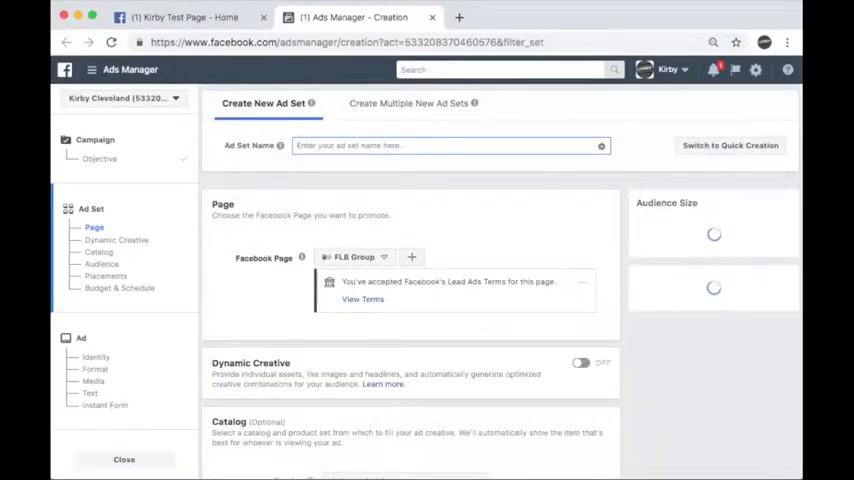
Name the ad set 'Recruiting Ad Set', target Cleveland and set the age range to 24–50.
{"action": "type", "text": "Recruiting Ad Set"}
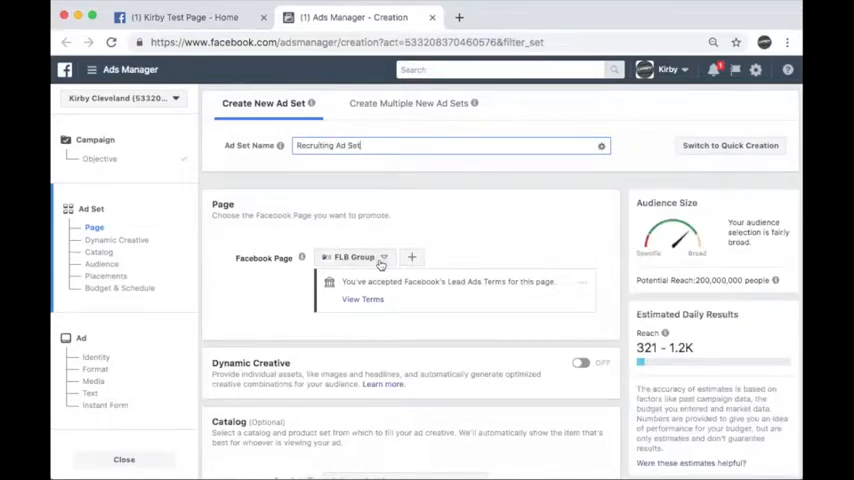
{"action": "scroll", "scroll_direction": "down", "scroll_amount": 3}
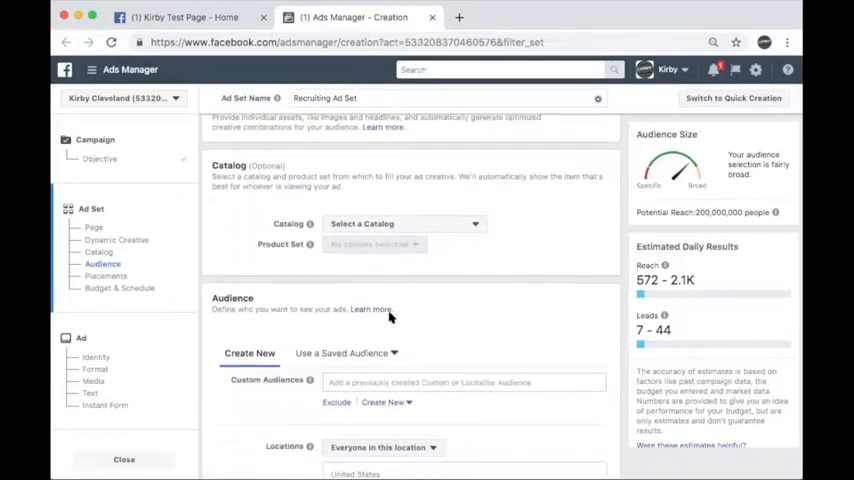
{"action": "scroll", "scroll_direction": "down", "scroll_amount": 3}
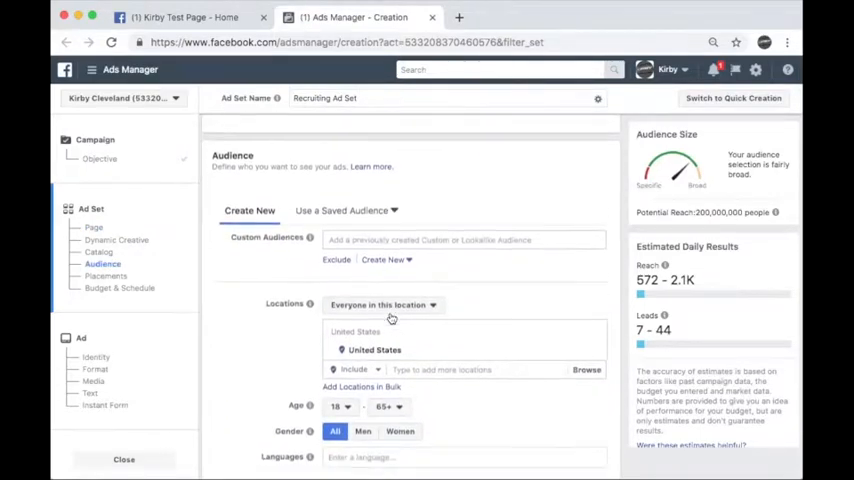
{"action": "scroll", "scroll_direction": "down", "scroll_amount": 3}
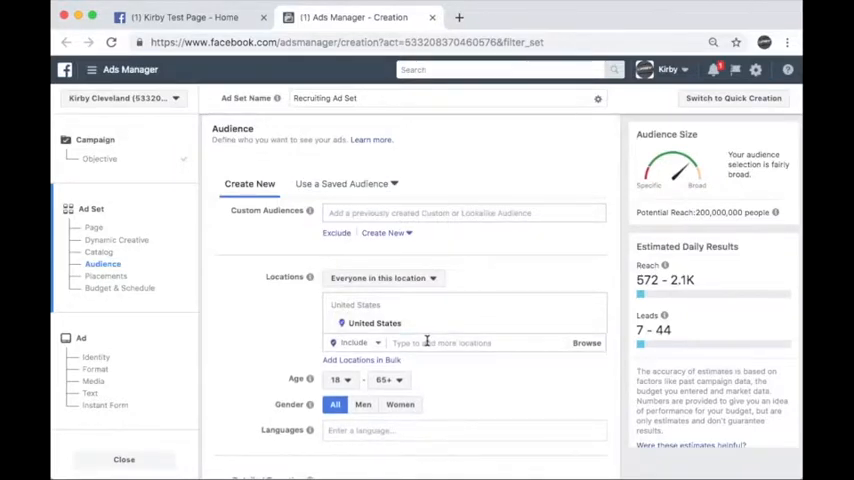
{"action": "type", "text": "Cleveland"}
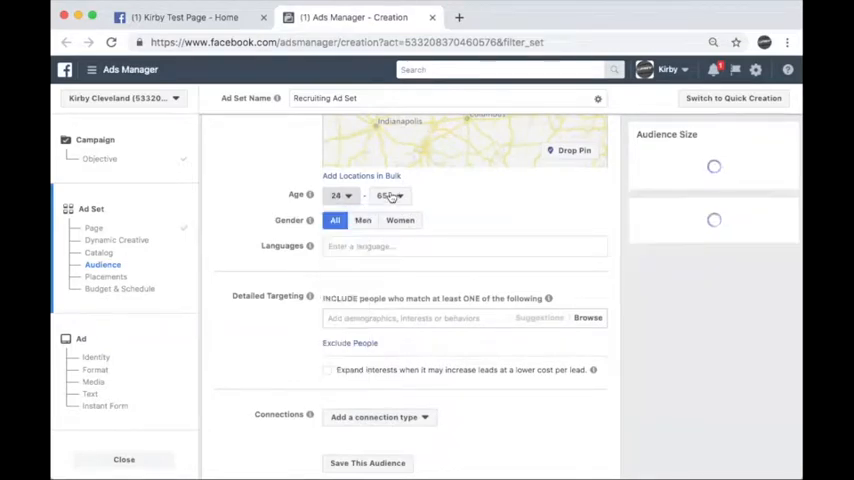
{"action": "left_click", "coordinate": [390, 196]}
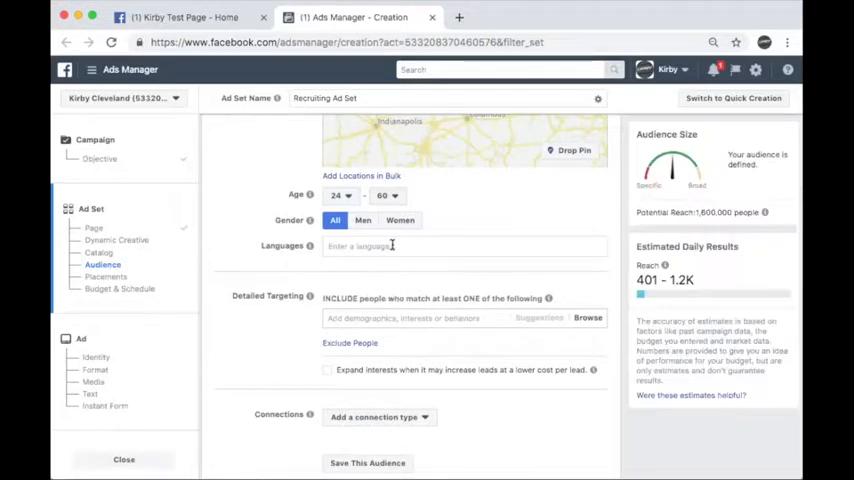
{"action": "scroll", "scroll_direction": "down", "scroll_amount": 3}
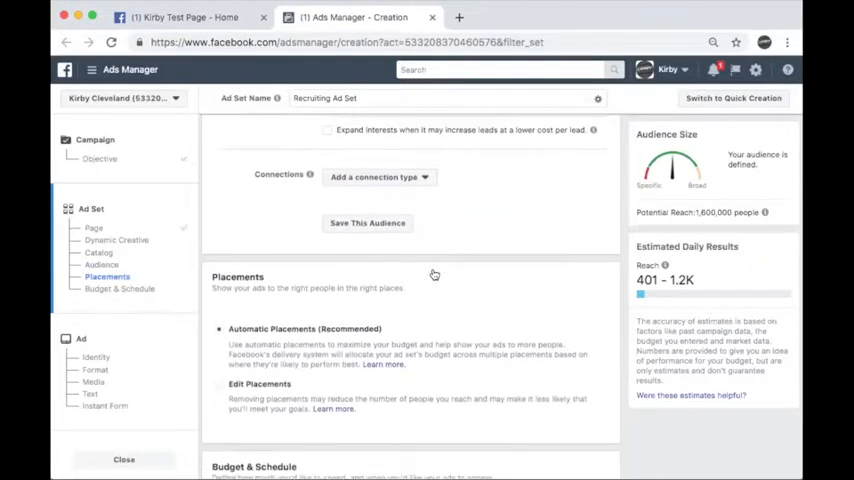
{"action": "scroll", "scroll_direction": "down", "scroll_amount": 3}
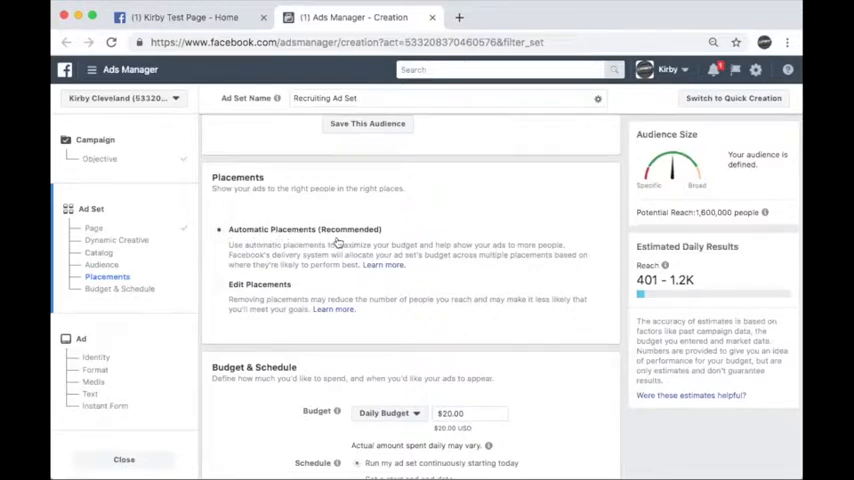
{"action": "mouse_move", "coordinate": [418, 268]}
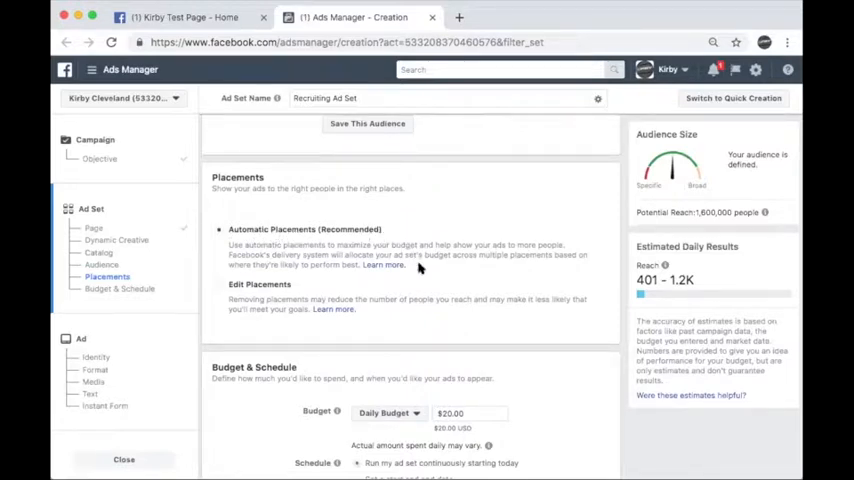
{"action": "scroll", "scroll_direction": "down", "scroll_amount": 3}
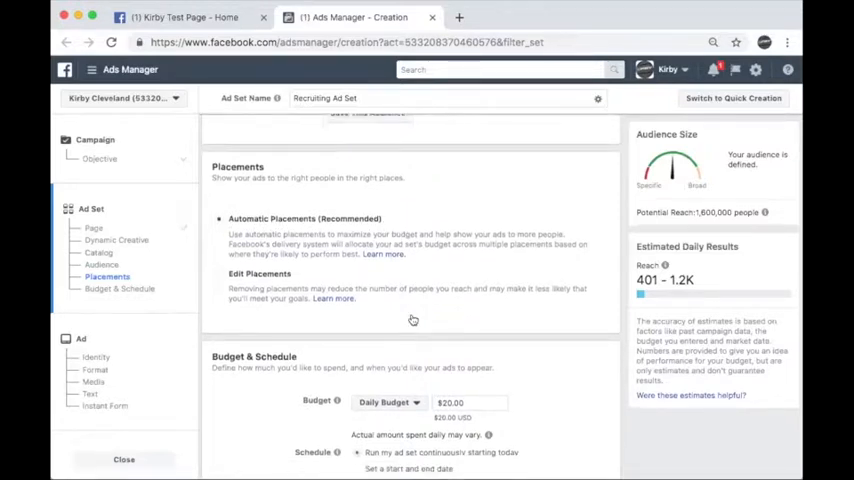
{"action": "scroll", "scroll_direction": "down", "scroll_amount": 3}
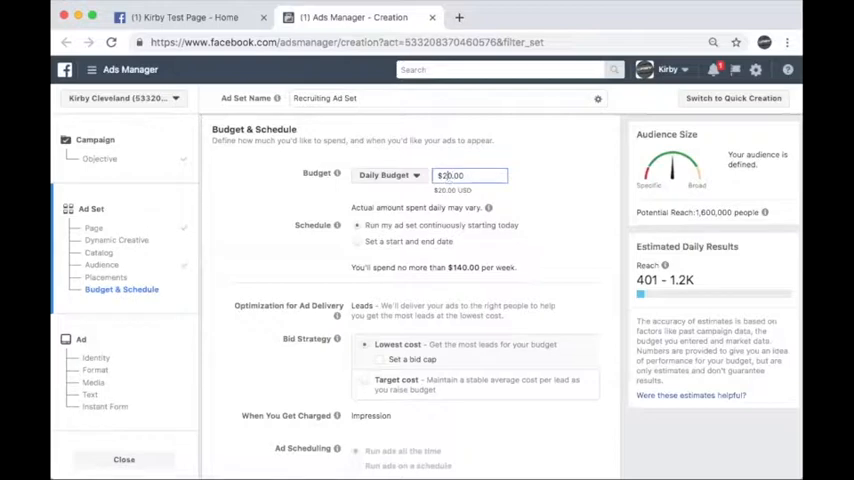
Set the daily budget to $50.00 and continue to the ad-level setup.
{"action": "type", "text": "50.00"}
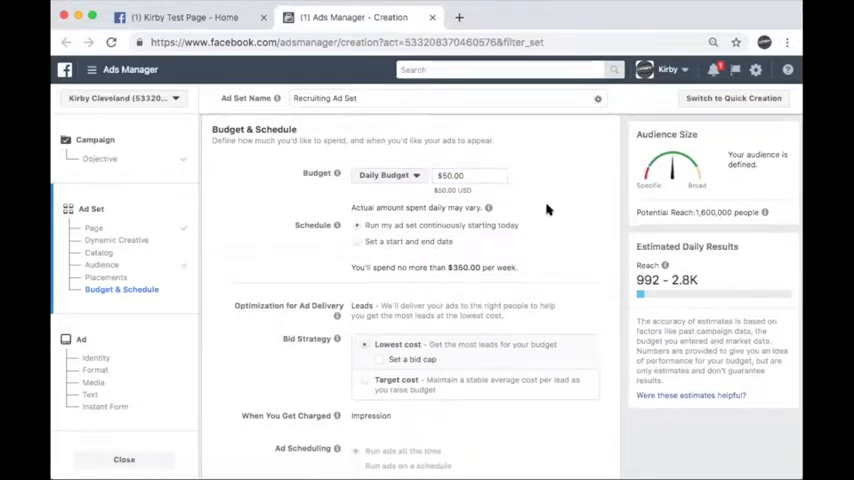
{"action": "scroll", "scroll_direction": "down", "scroll_amount": 3}
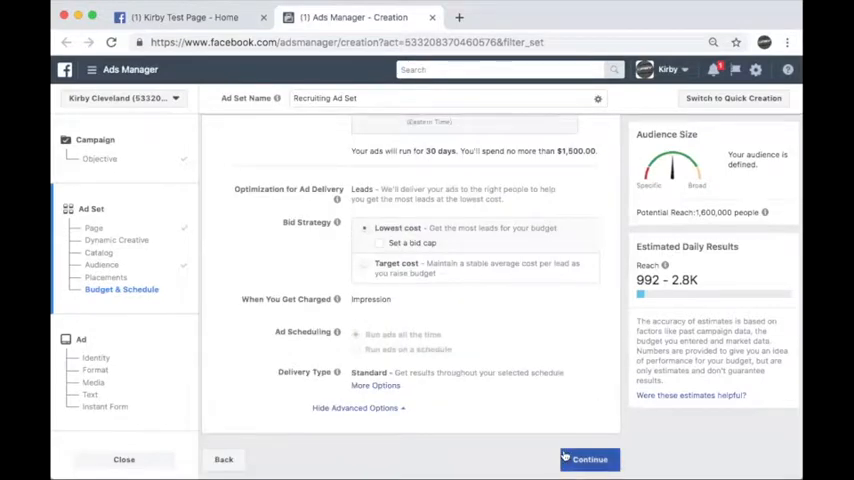
{"action": "left_click", "coordinate": [588, 460]}
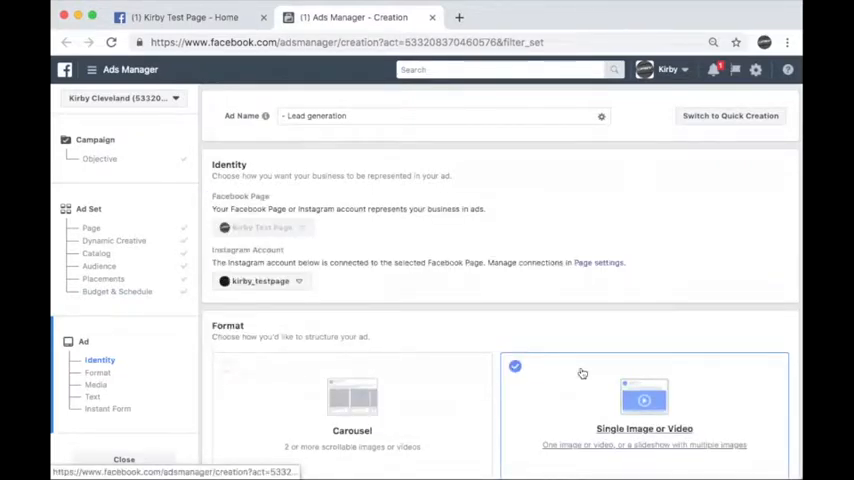
{"action": "scroll", "scroll_direction": "down", "scroll_amount": 3}
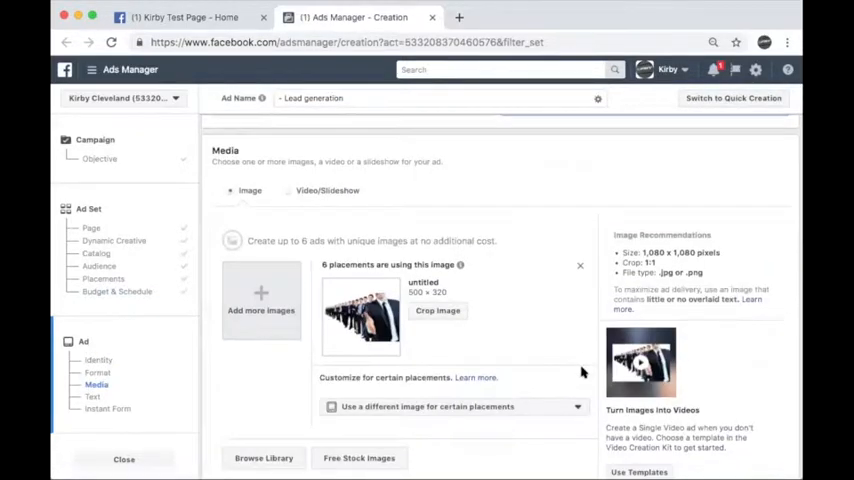
{"action": "scroll", "scroll_direction": "down", "scroll_amount": 3}
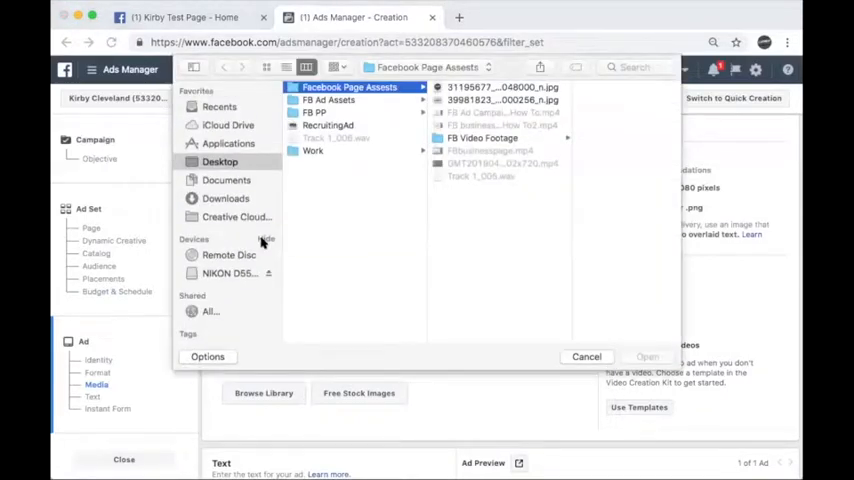
Add the RecruitingAd image, crop it to Horizontal (1.91:1) and confirm it as the ad image.
{"action": "left_click", "coordinate": [328, 126]}
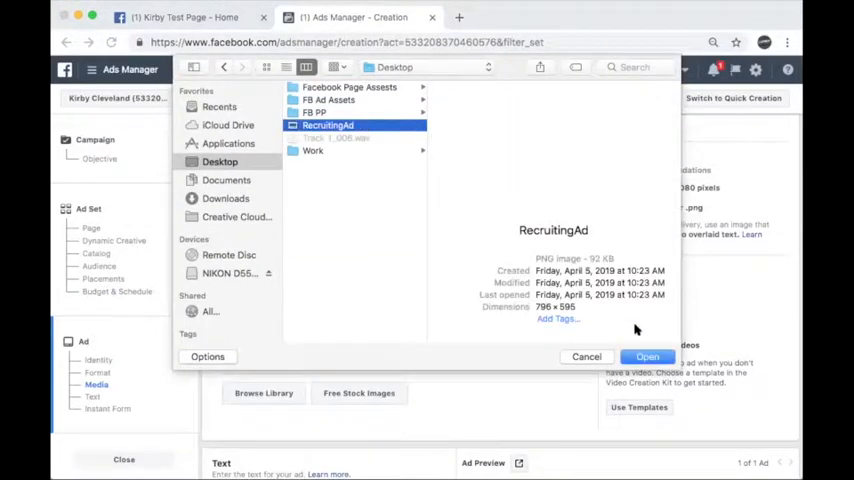
{"action": "left_click", "coordinate": [648, 356]}
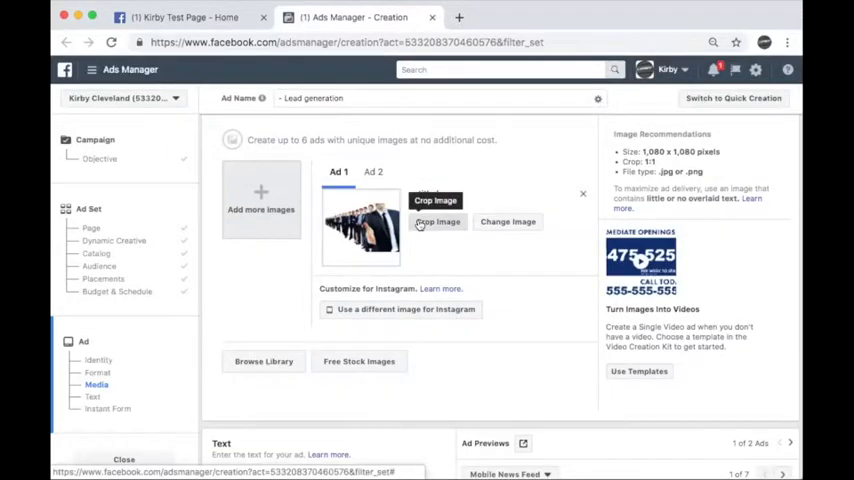
{"action": "left_click", "coordinate": [438, 222]}
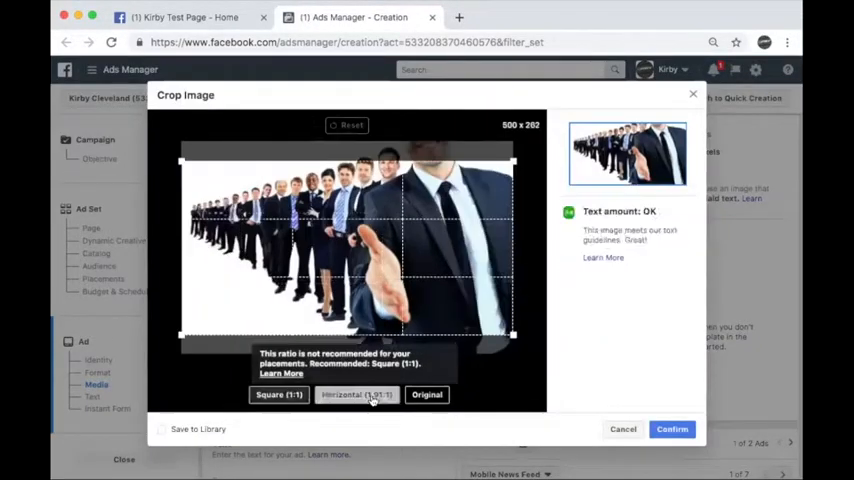
{"action": "left_click", "coordinate": [356, 394]}
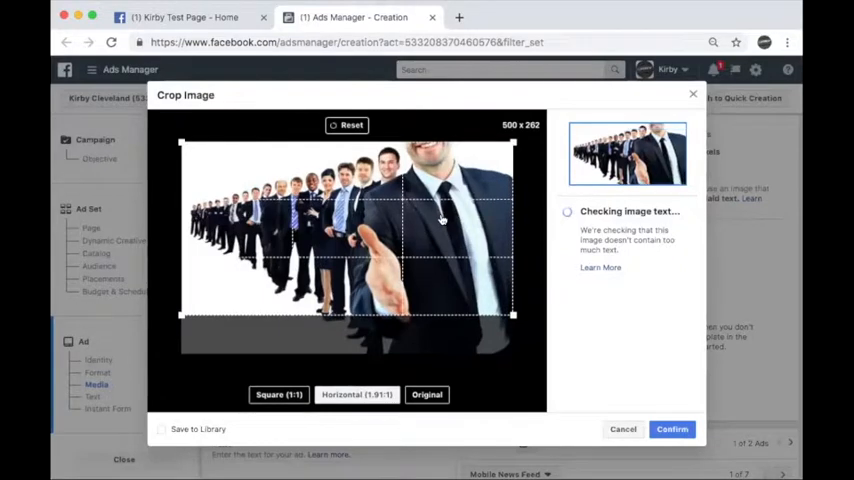
{"action": "left_click", "coordinate": [672, 428]}
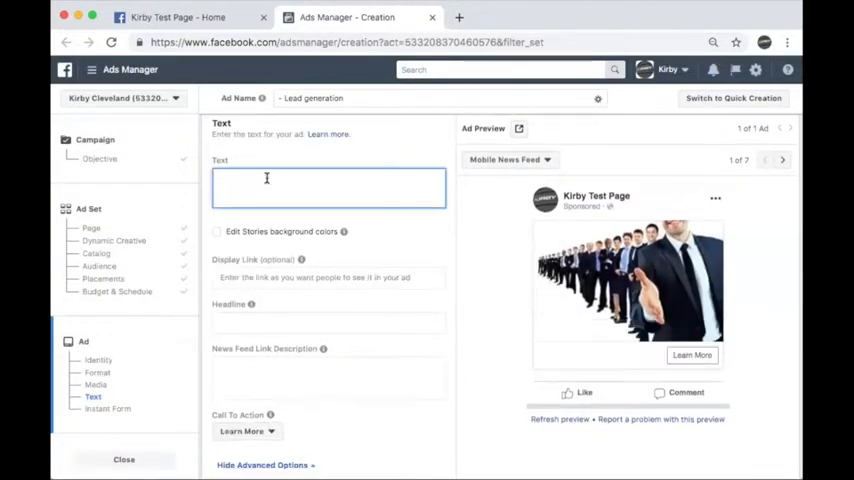
Enter primary text 'Immediate Opening!', headline 'Start today!' and a description about A2 Distributing.
{"action": "type", "text": "Immediate Ope"}
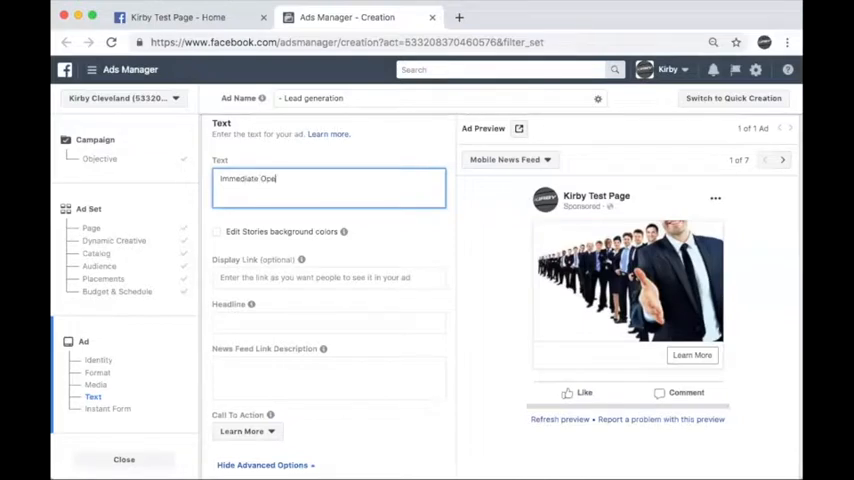
{"action": "type", "text": "ning!"}
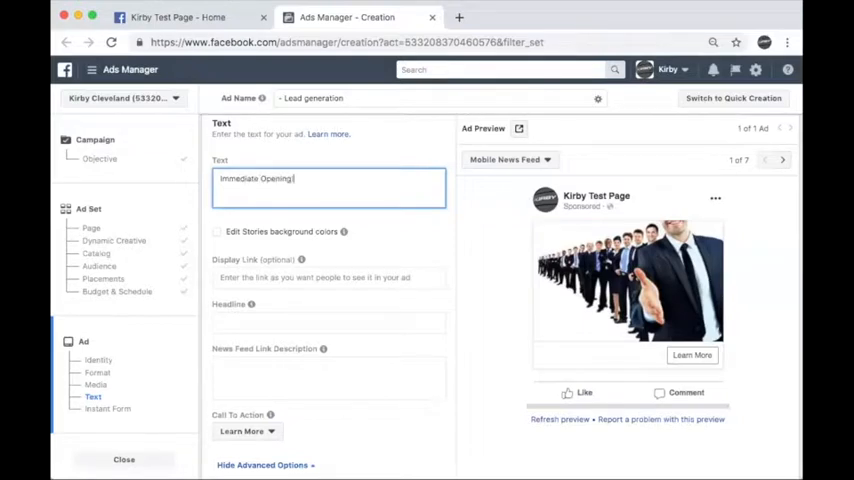
{"action": "left_click", "coordinate": [328, 320]}
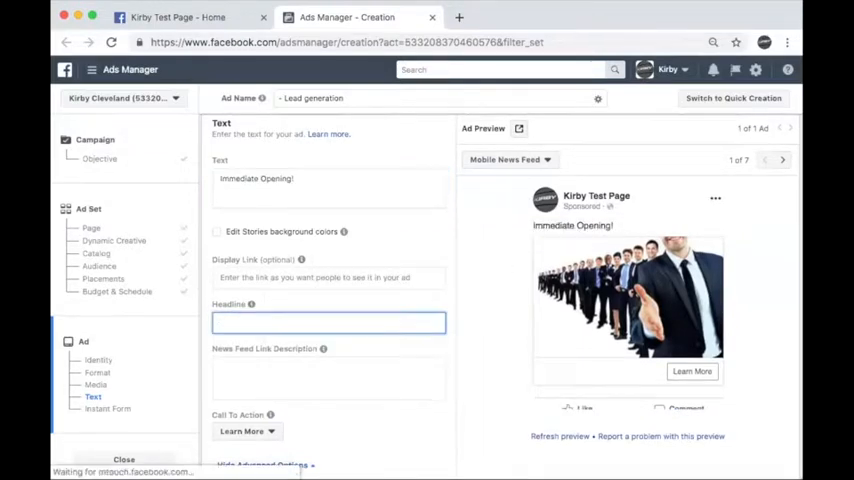
{"action": "type", "text": "Start today!"}
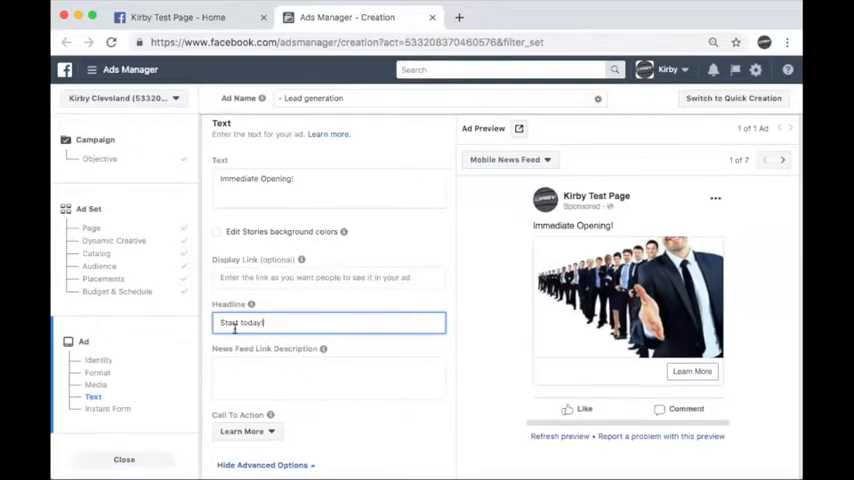
{"action": "type", "text": "Learn more about"}
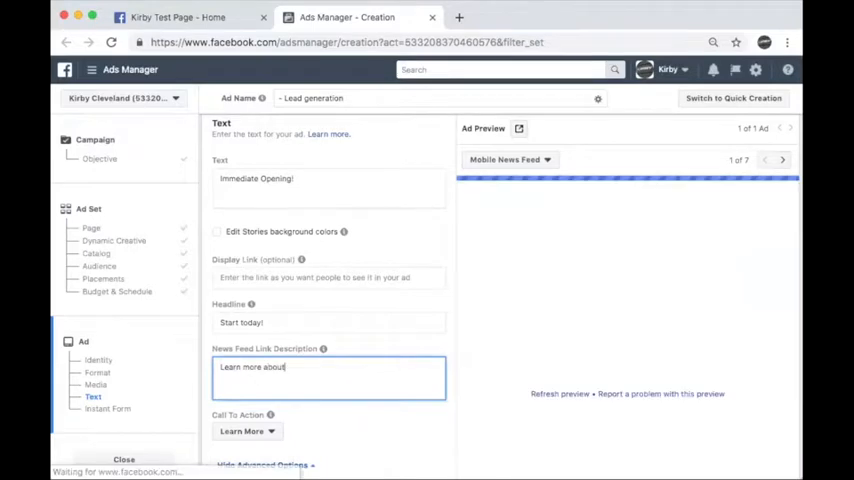
{"action": "type", "text": "A2 Distributing!"}
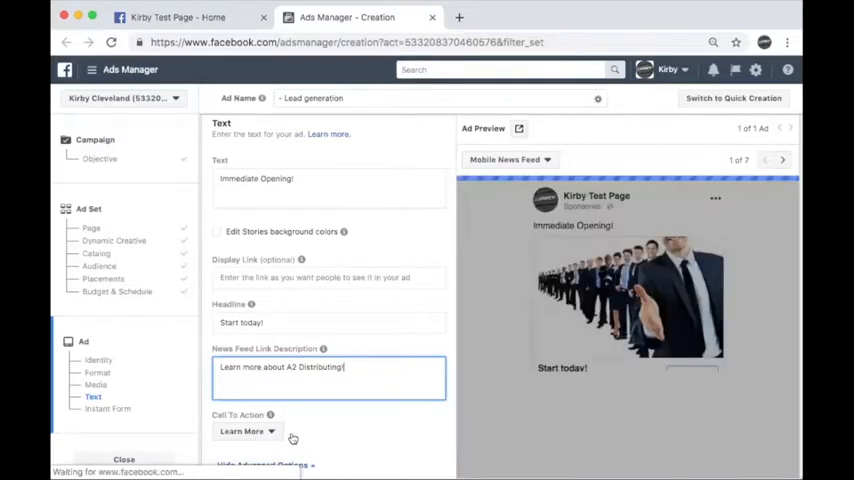
Go to the Instant Form section and start a brand-new form.
{"action": "left_click", "coordinate": [108, 408]}
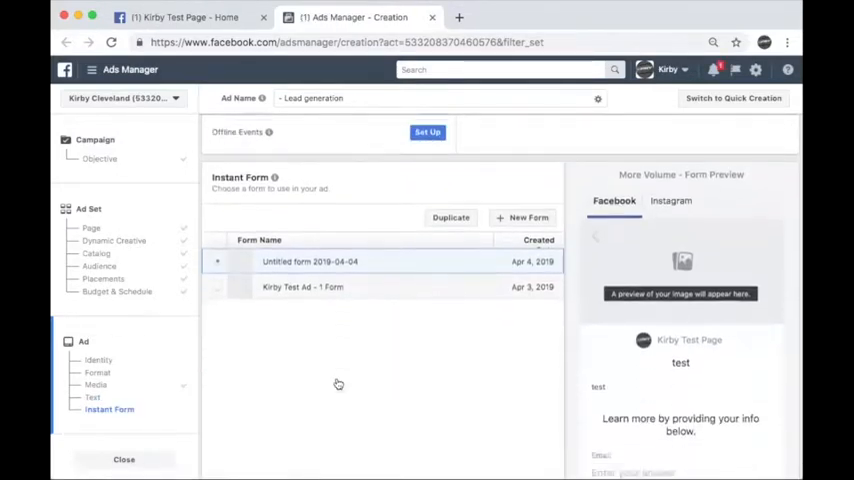
{"action": "scroll", "scroll_direction": "down", "scroll_amount": 3}
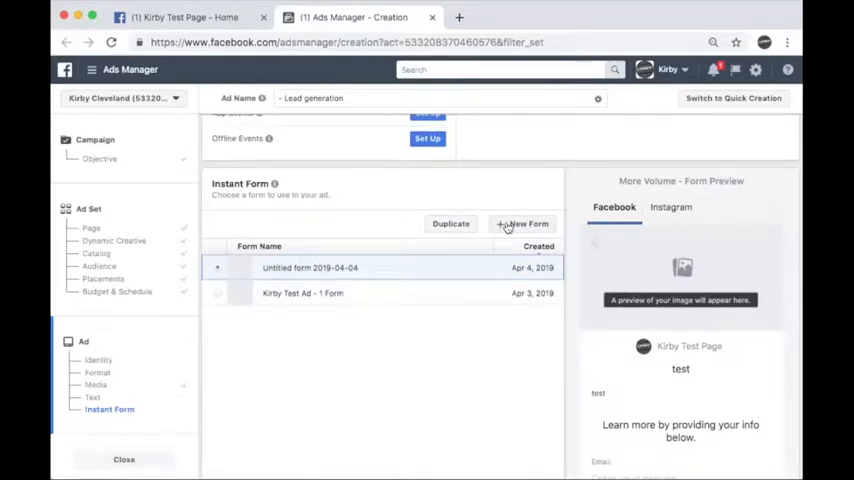
{"action": "left_click", "coordinate": [524, 224]}
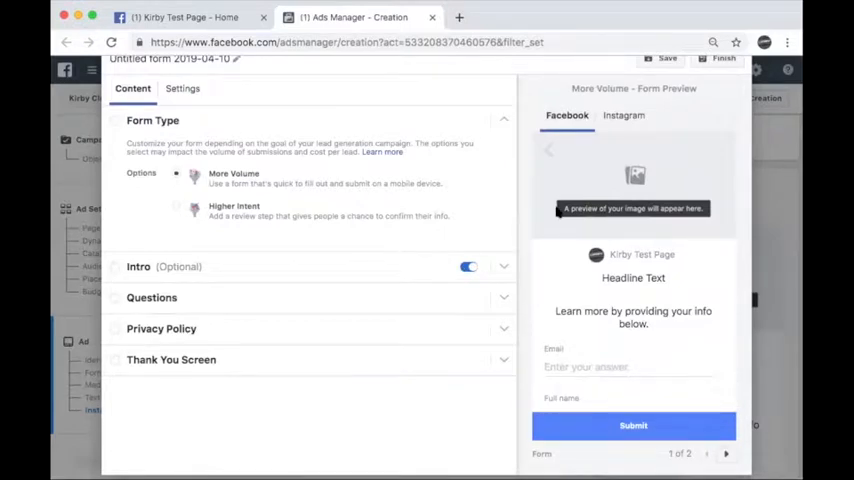
Give the form intro the headline 'Immediate Opening!' and paragraph 'Learn more about A2 Distributing'.
{"action": "left_click", "coordinate": [152, 120]}
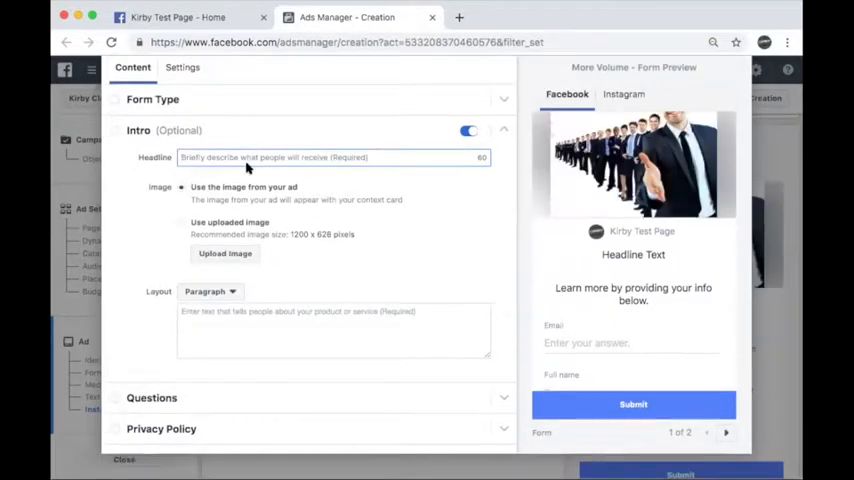
{"action": "type", "text": "Immediate Opening!"}
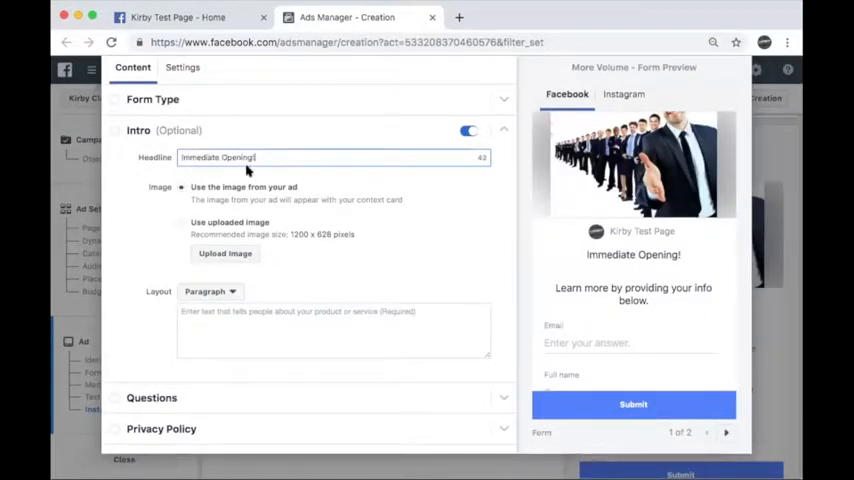
{"action": "left_click", "coordinate": [332, 330]}
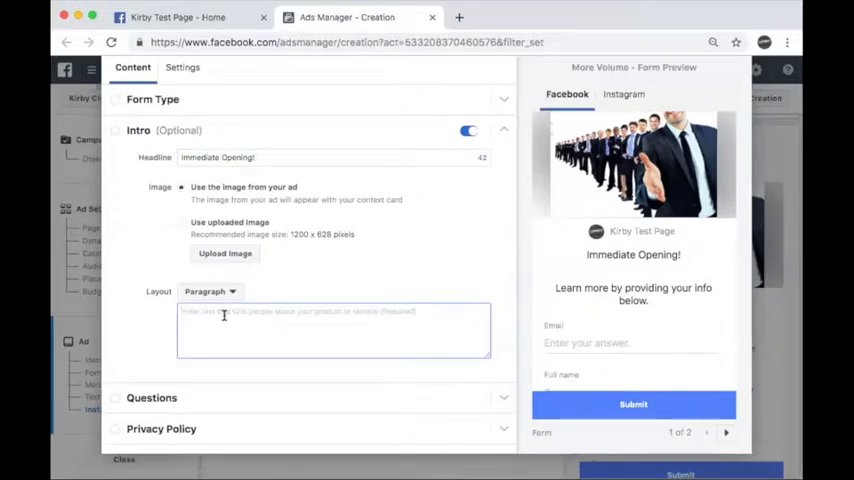
{"action": "type", "text": "Learn more about A2"}
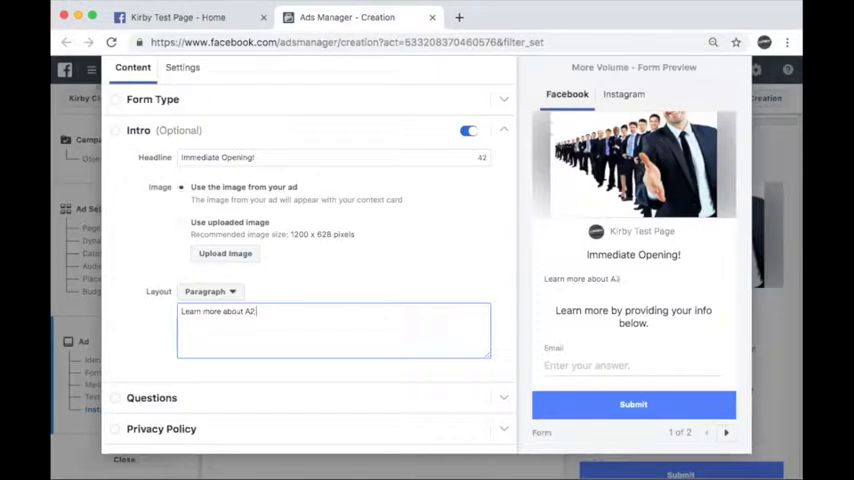
{"action": "type", "text": "Distribut"}
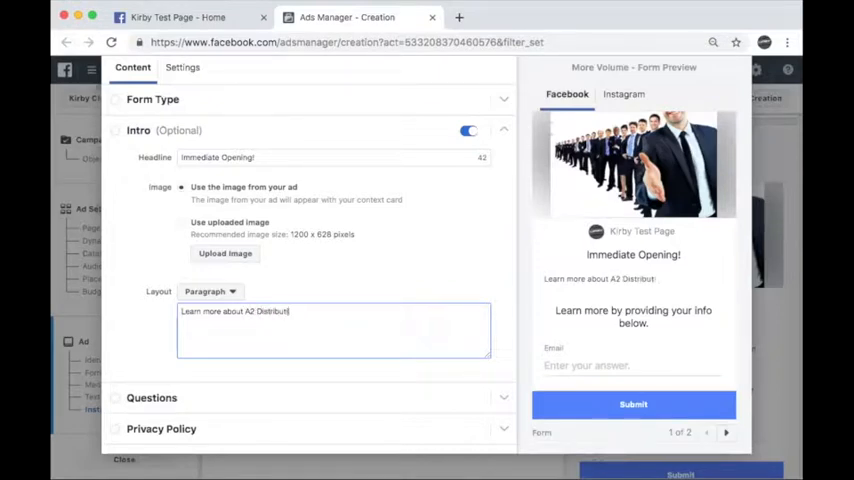
{"action": "type", "text": "ing"}
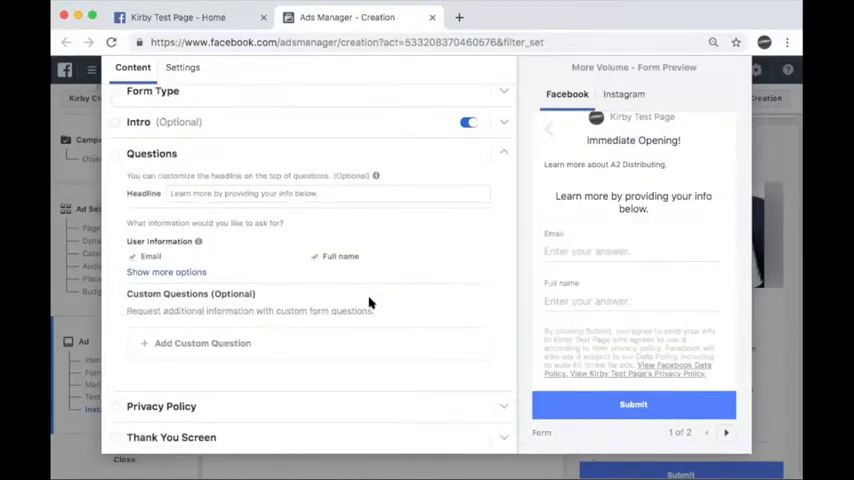
Set the questions headline to 'Provide your information below' and add extra user information fields like phone number.
{"action": "left_click", "coordinate": [308, 192]}
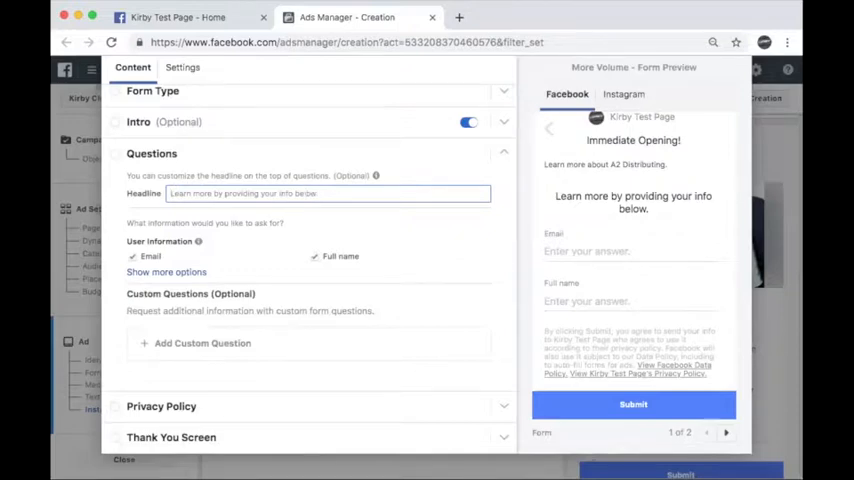
{"action": "type", "text": "Provide your information below"}
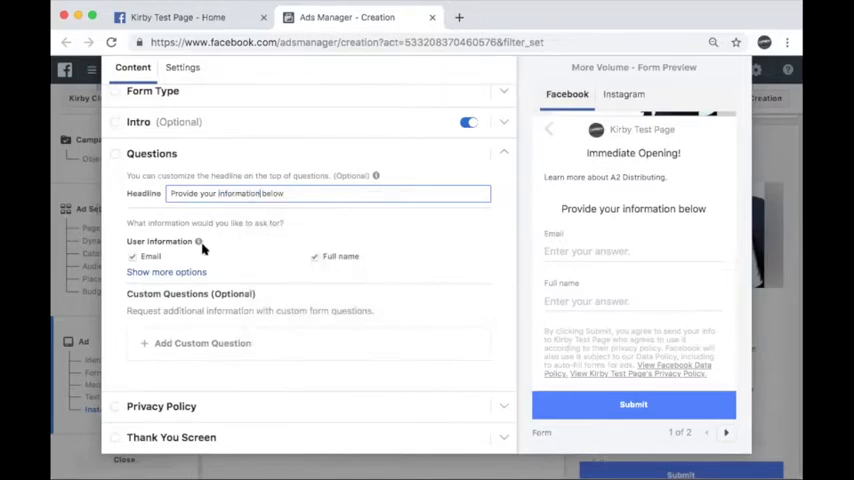
{"action": "left_click", "coordinate": [166, 272]}
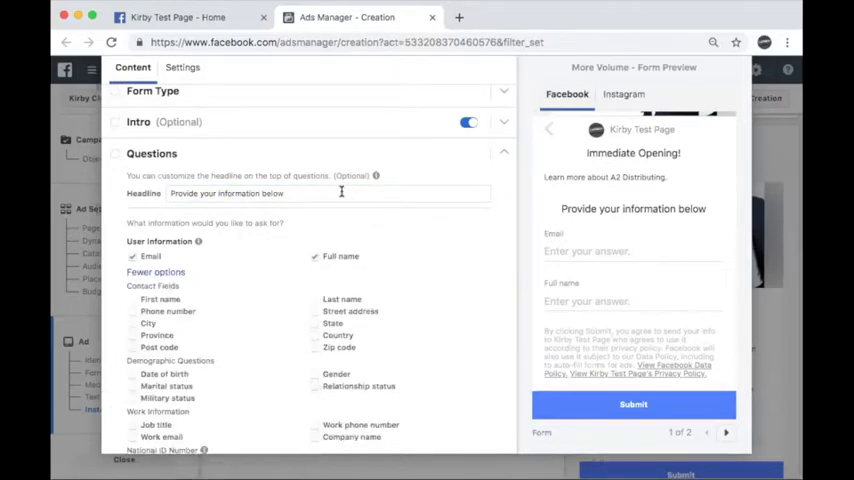
{"action": "scroll", "scroll_direction": "down", "scroll_amount": 3}
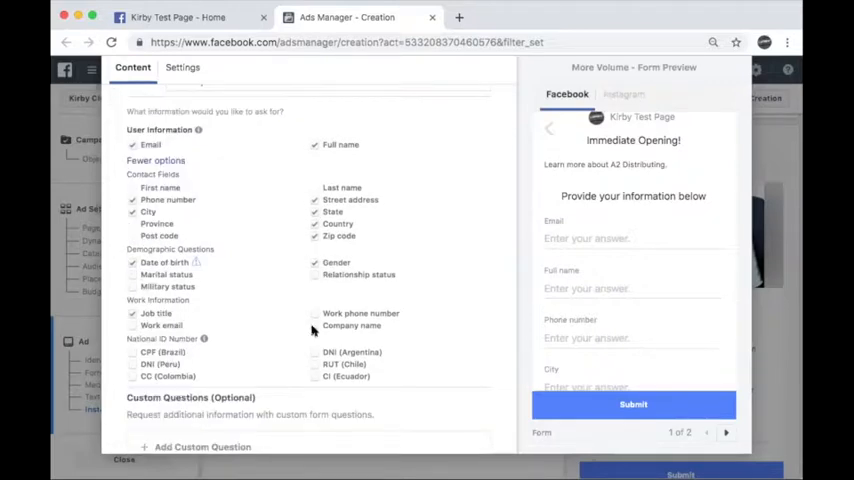
{"action": "scroll", "scroll_direction": "down", "scroll_amount": 3}
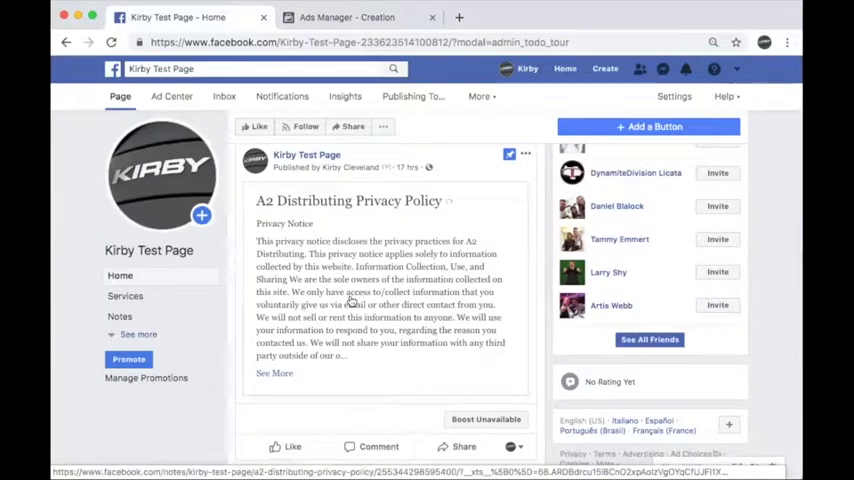
View the A2 Distributing Privacy Policy note on the business page.
{"action": "left_click", "coordinate": [348, 200]}
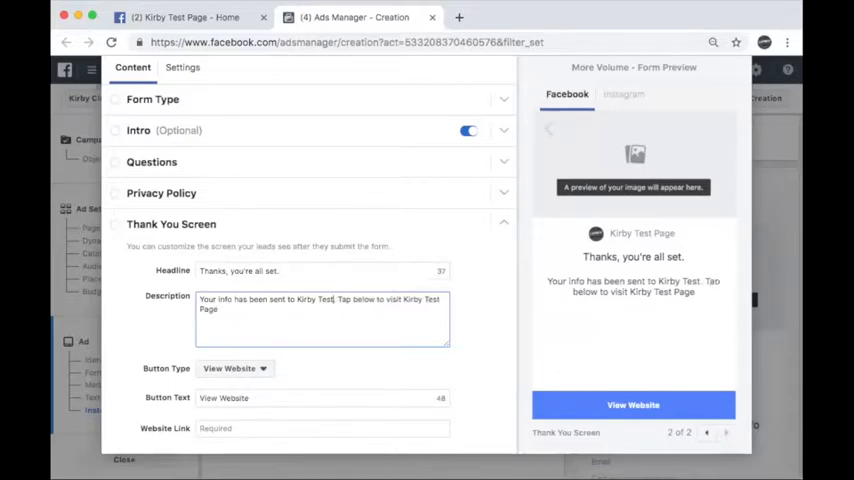
Write the thank-you description about A2 Distribution reaching out, with 'Like Us On' button text.
{"action": "type", "text": "A2 Distribution."}
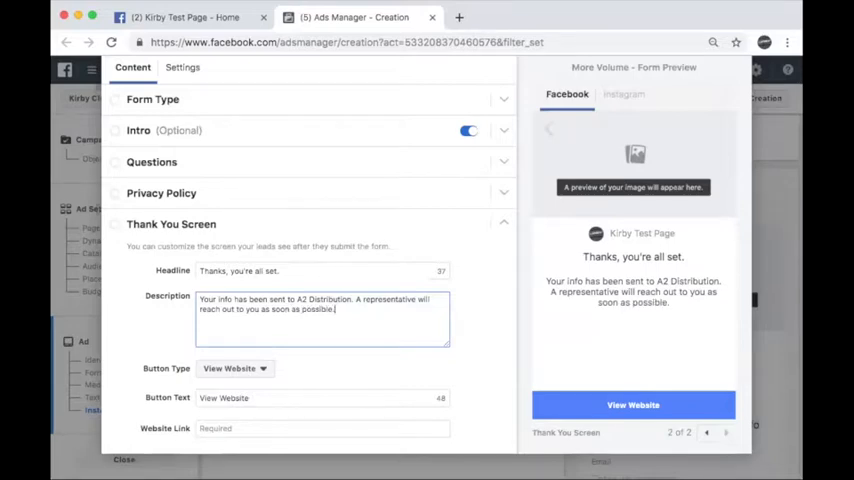
{"action": "type", "text": "Like Us On"}
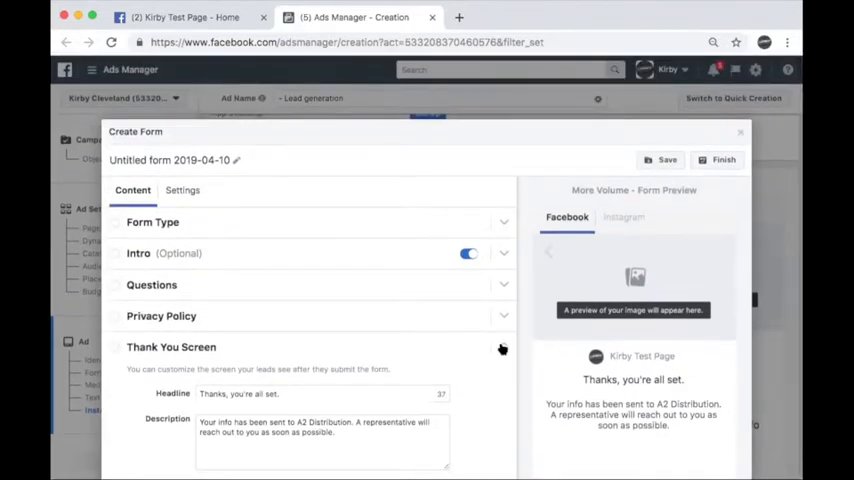
{"action": "mouse_move", "coordinate": [714, 160]}
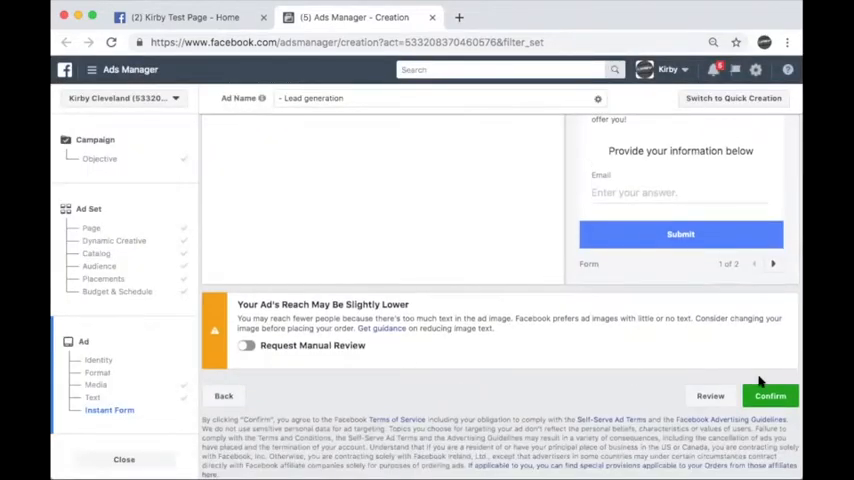
Confirm the finished lead generation recruiting ad for submission.
{"action": "left_click", "coordinate": [770, 396]}
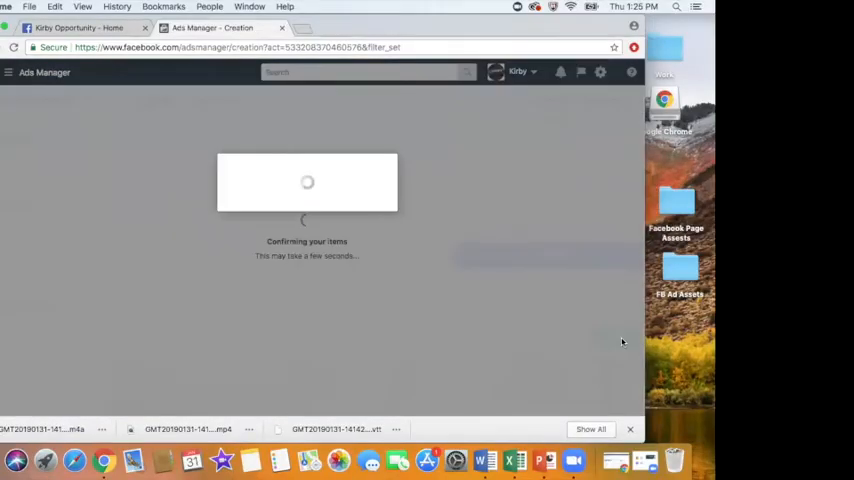